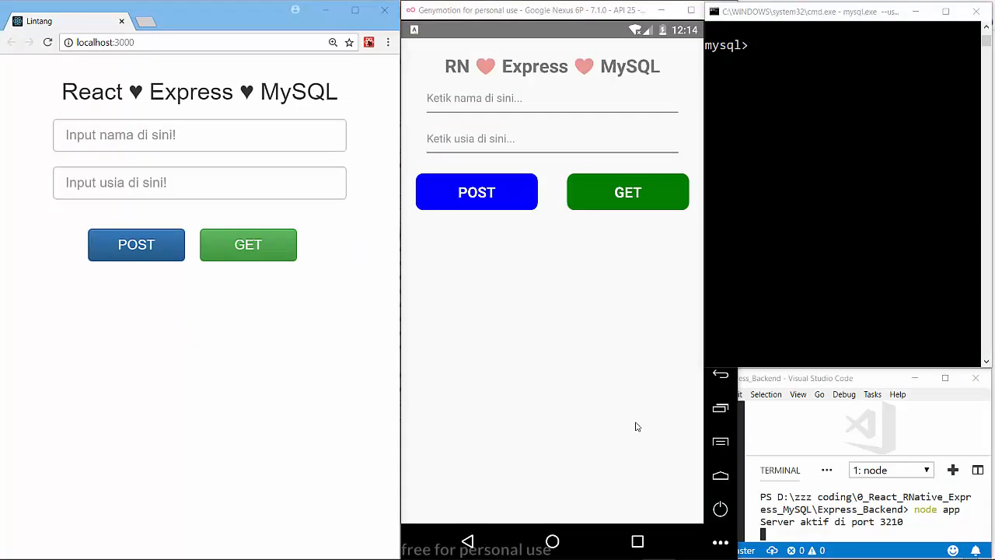
# Focus the cmd.exe window running the MySQL prompt.
pyautogui.click(48, 42)
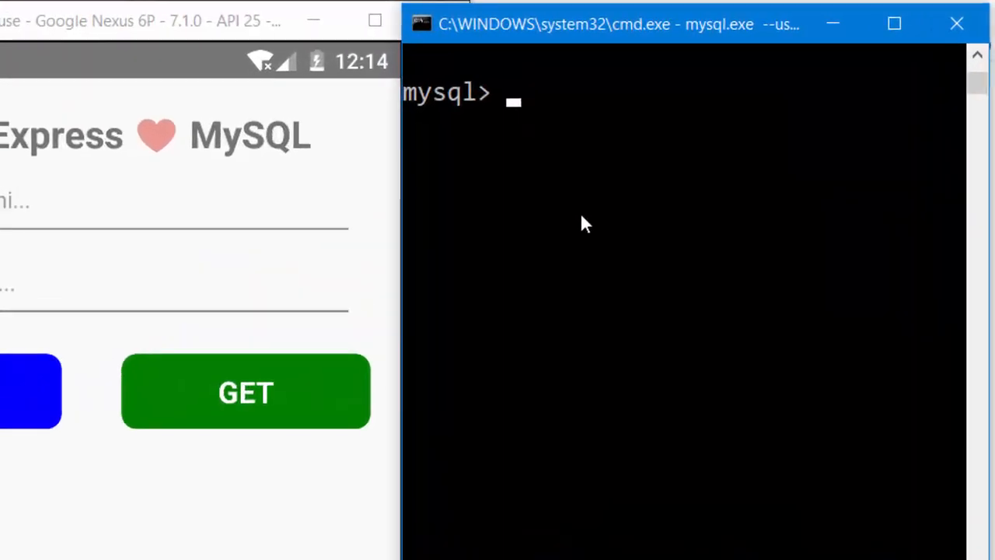
# Run show databases, pick out dojo, and issue use dojo.
pyautogui.write('show database')
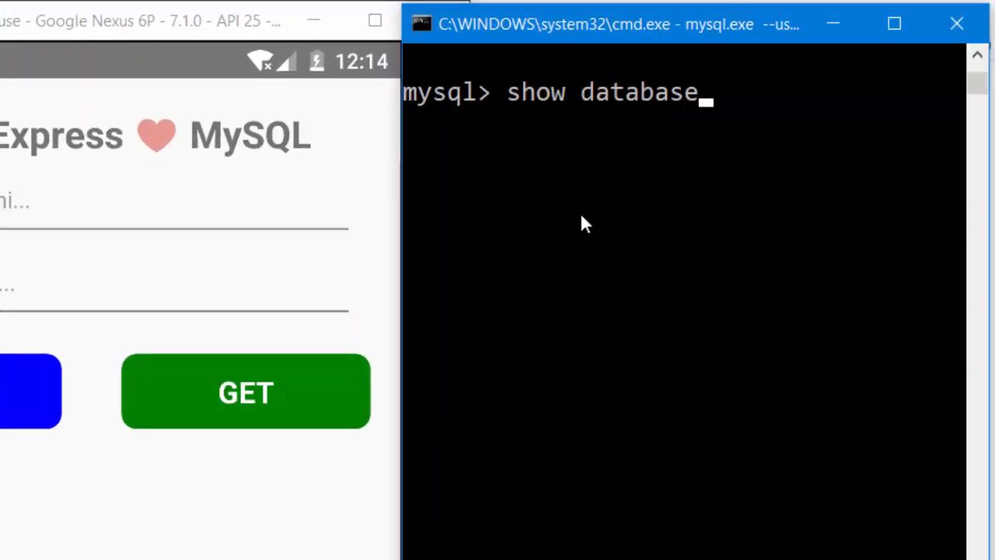
pyautogui.write('s')
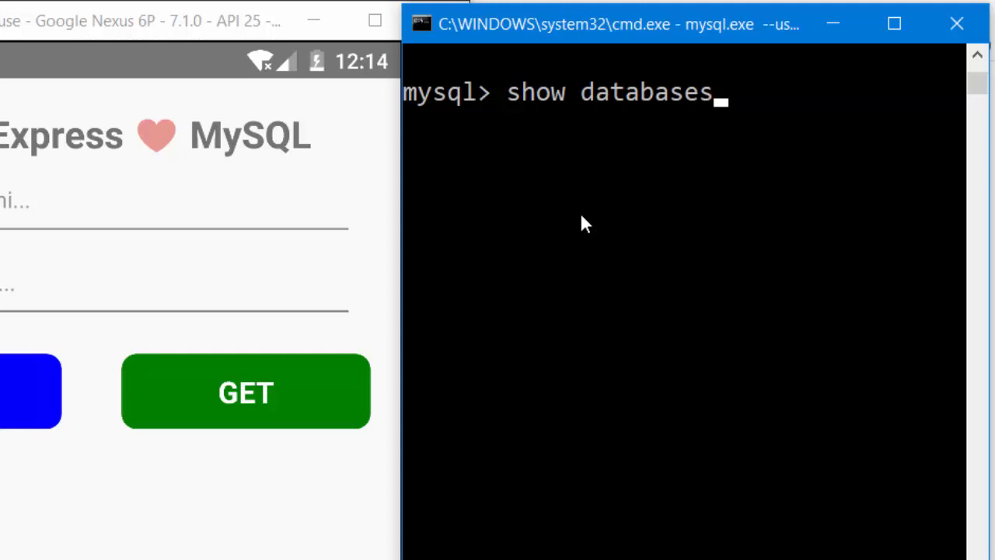
pyautogui.write(';')
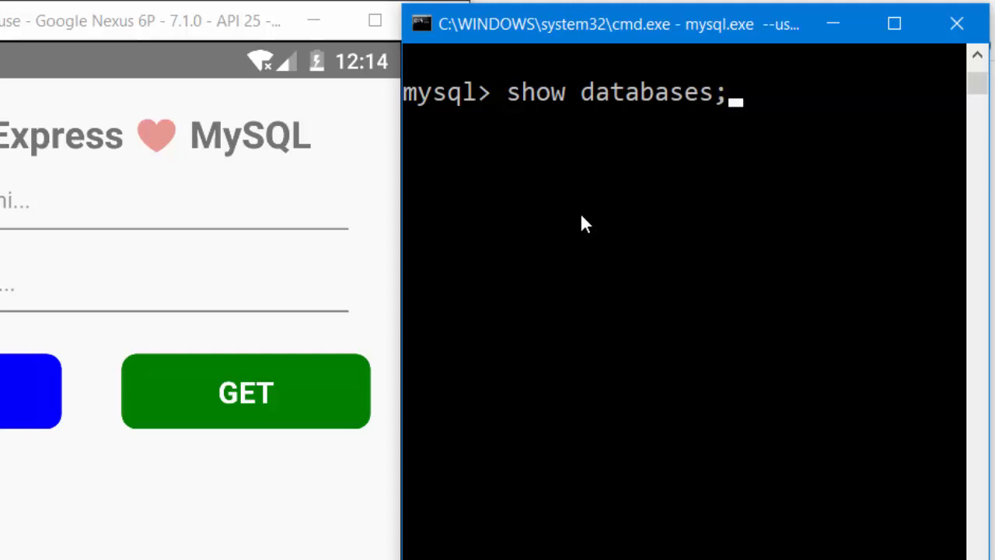
pyautogui.press('Return')
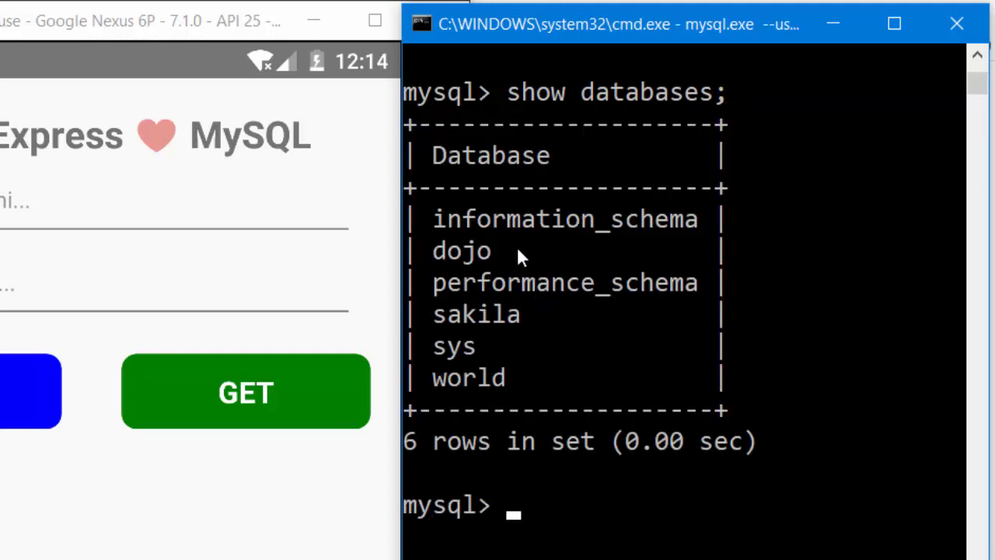
pyautogui.doubleClick(461, 250)
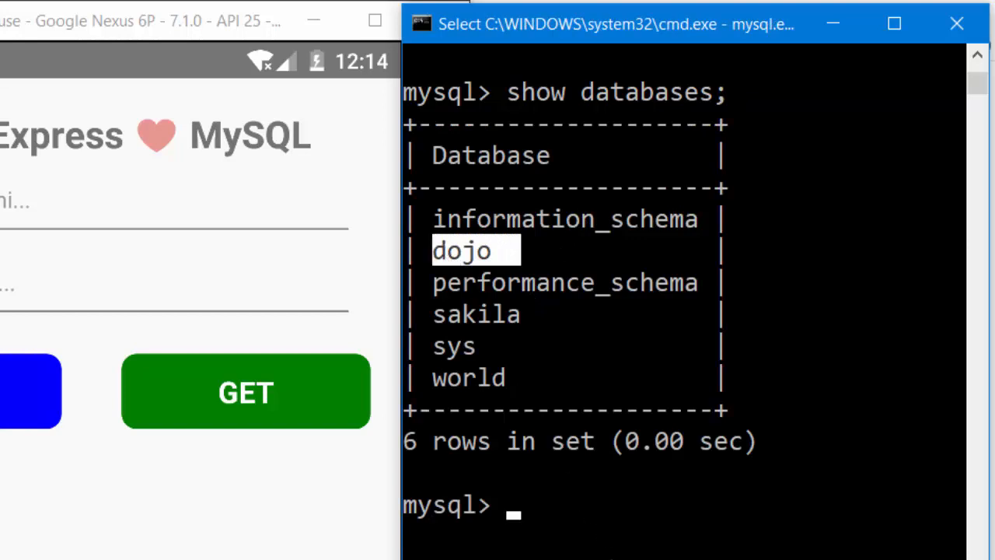
pyautogui.write('u')
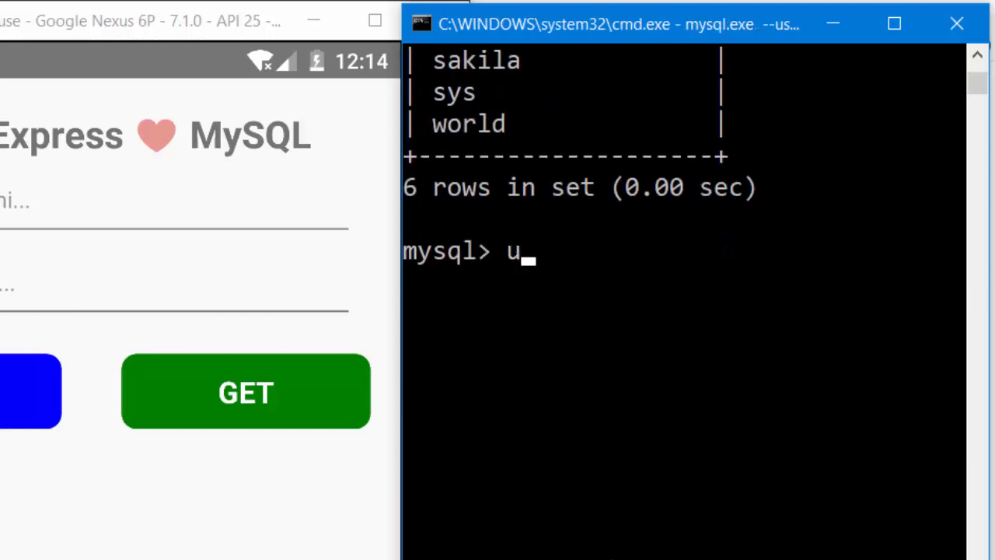
pyautogui.write('se dojo;')
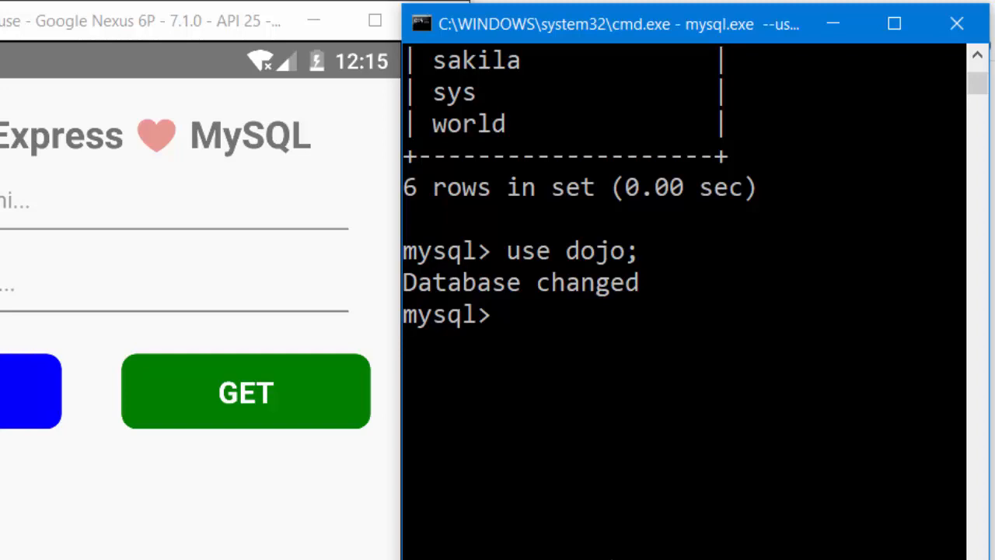
# Run show tables in dojo and pick out the ninja table.
pyautogui.write('show tables')
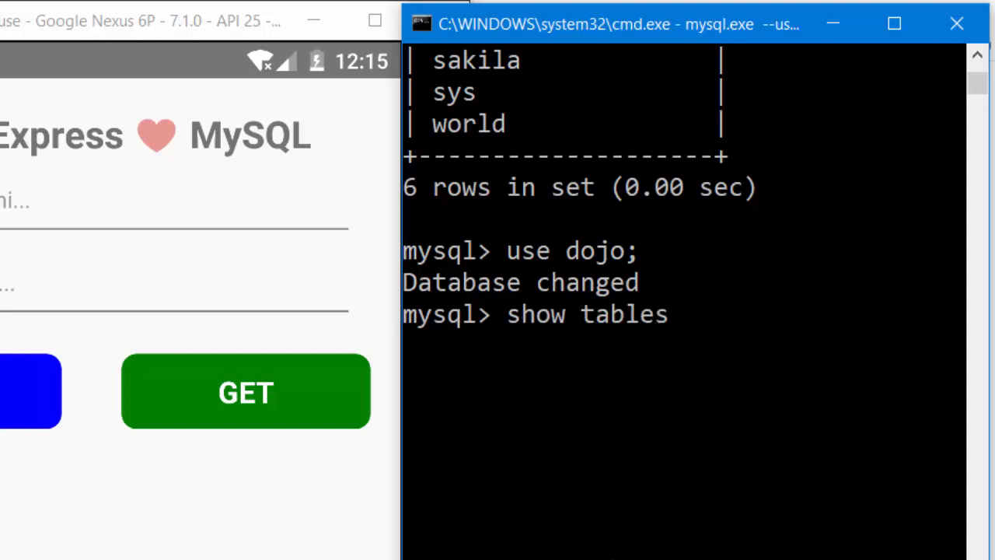
pyautogui.press('Return')
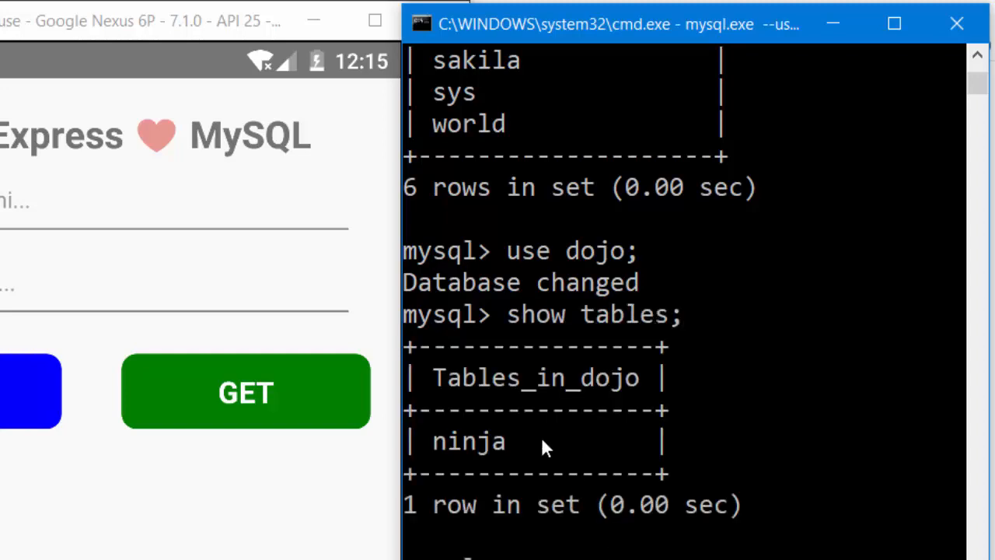
pyautogui.doubleClick(467, 440)
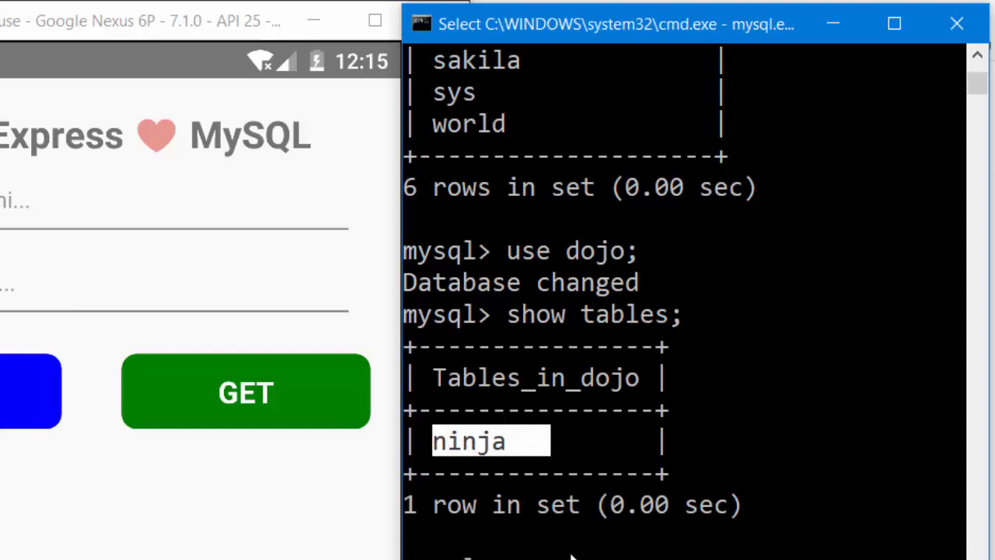
pyautogui.scroll(-3)
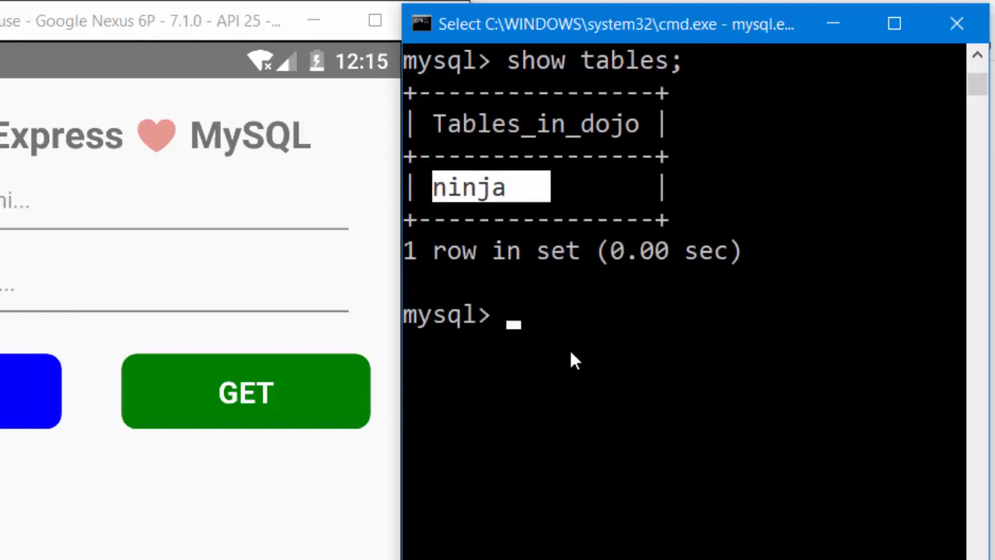
pyautogui.moveTo(532, 323)
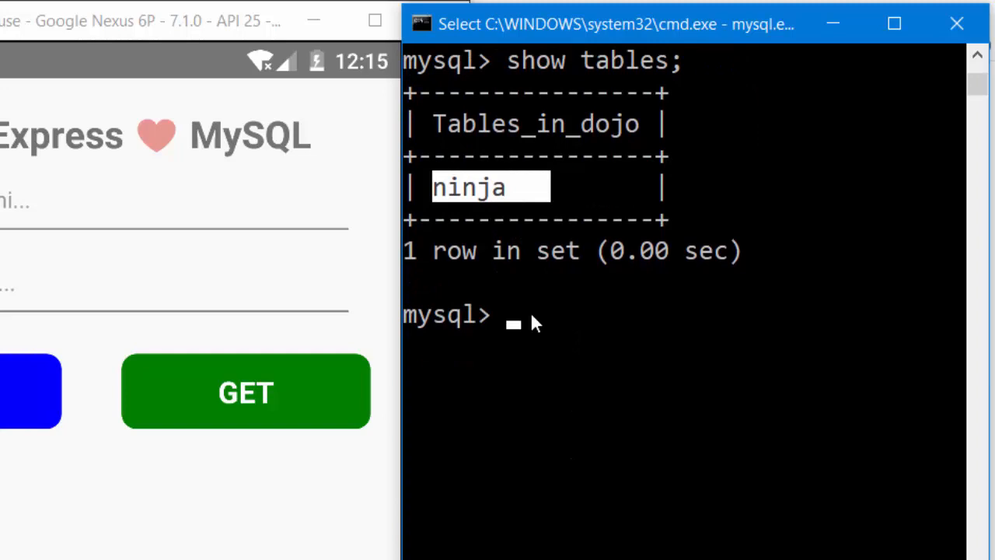
pyautogui.moveTo(540, 358)
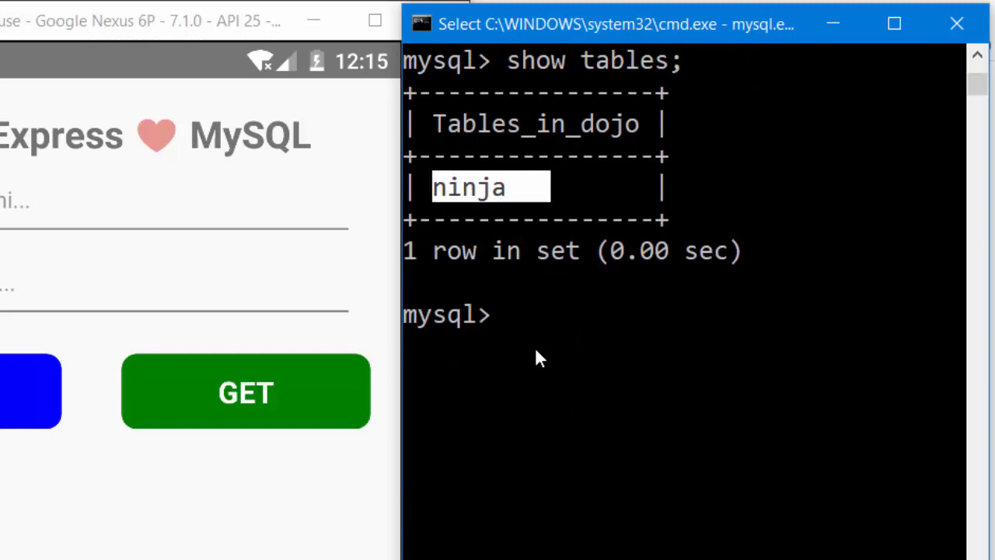
# Query all ninja rows (Andi and Budi, 22) and load them in the web app.
pyautogui.write('select')
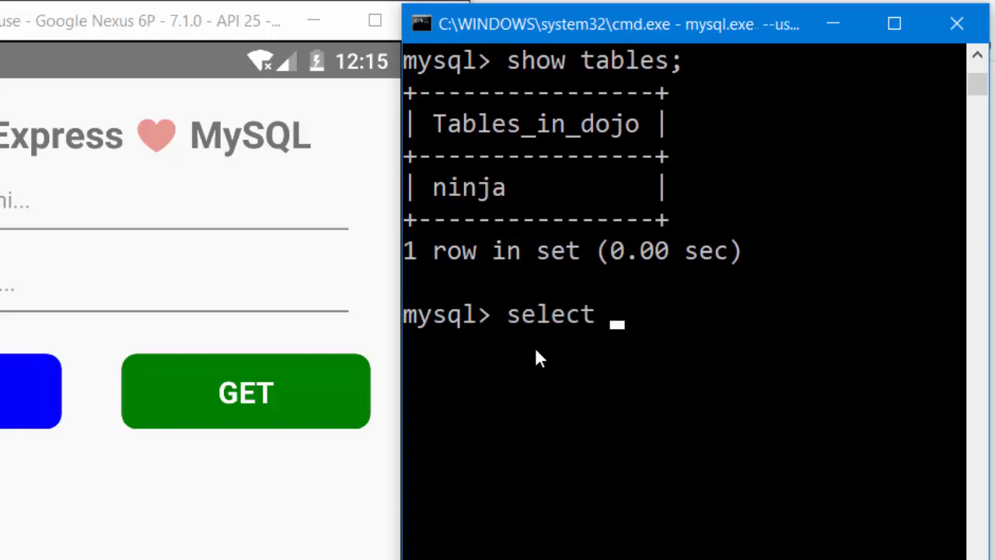
pyautogui.write('* from n')
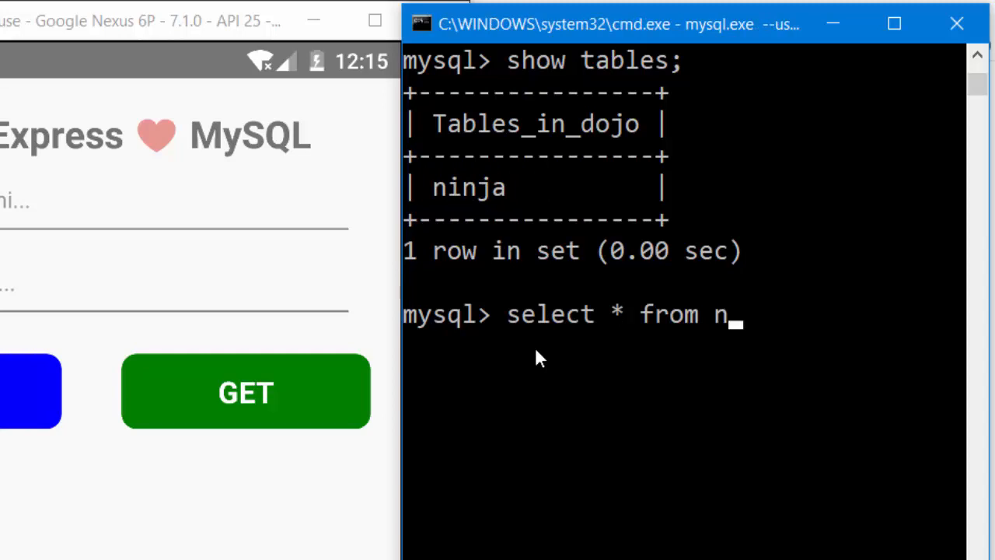
pyautogui.press('Return')
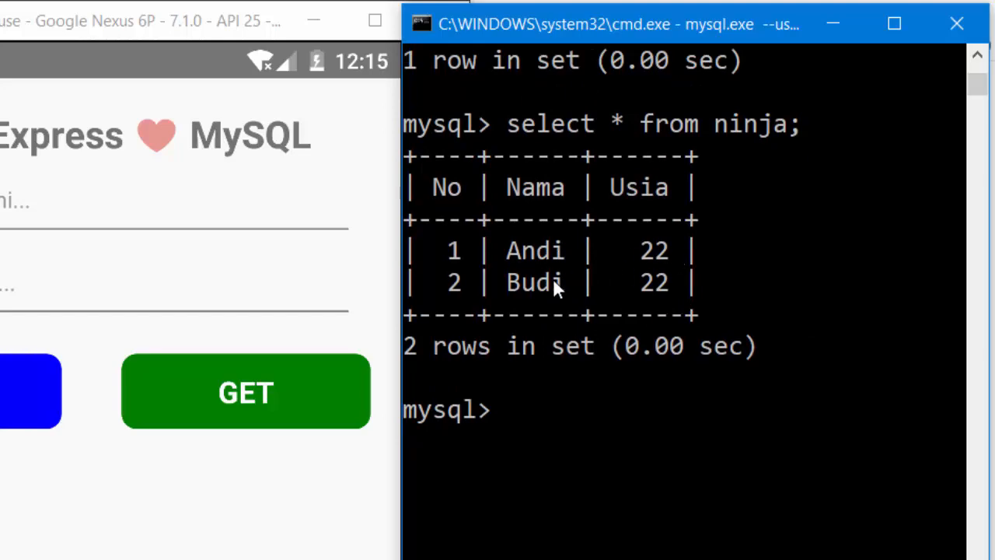
pyautogui.moveTo(649, 292)
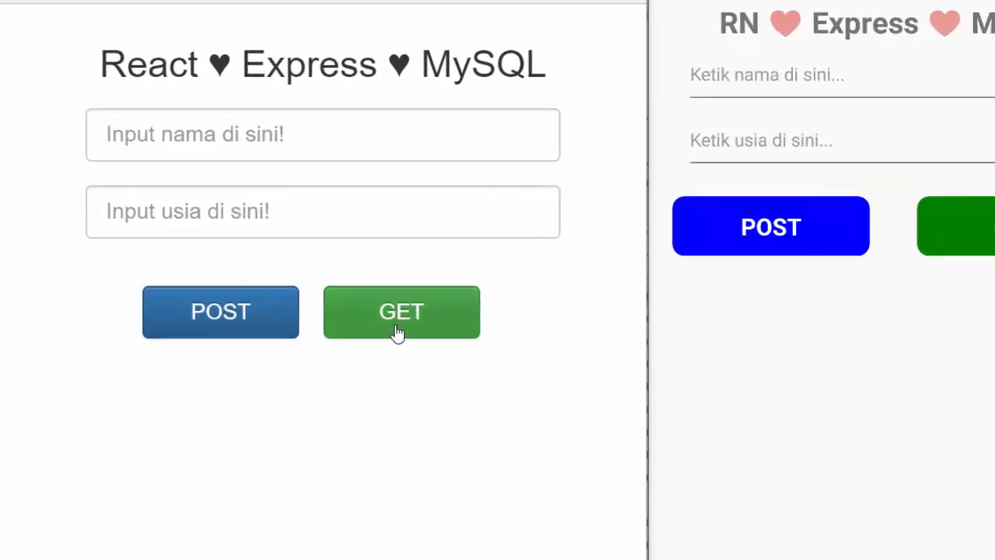
pyautogui.click(402, 311)
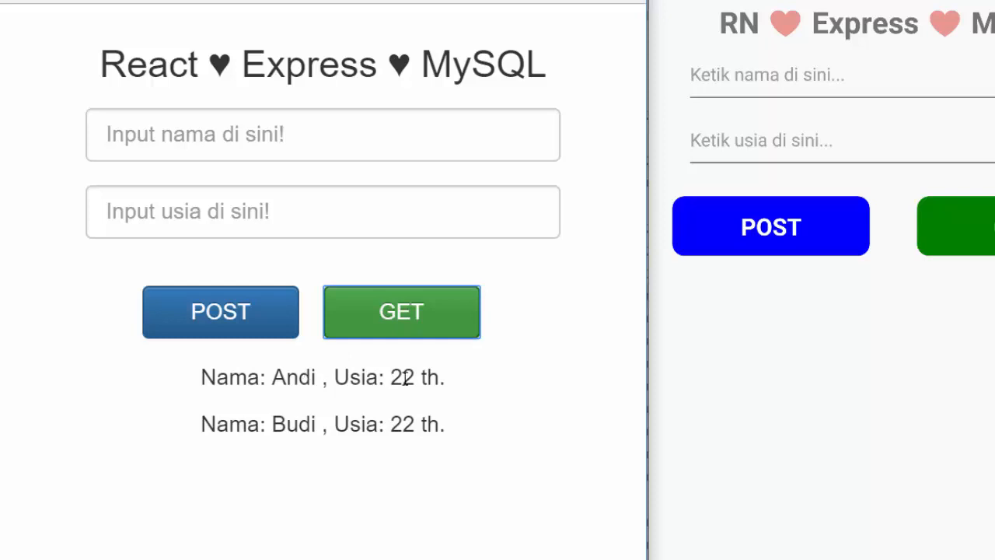
pyautogui.moveTo(679, 355)
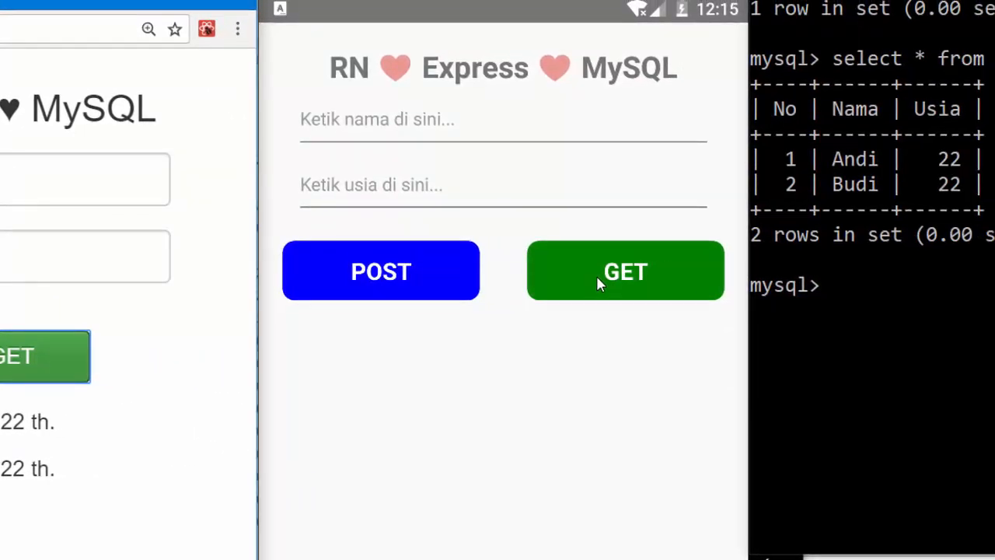
# Fetch ninja records in the React Native app, listing Andi and Budi, both 22.
pyautogui.click(625, 271)
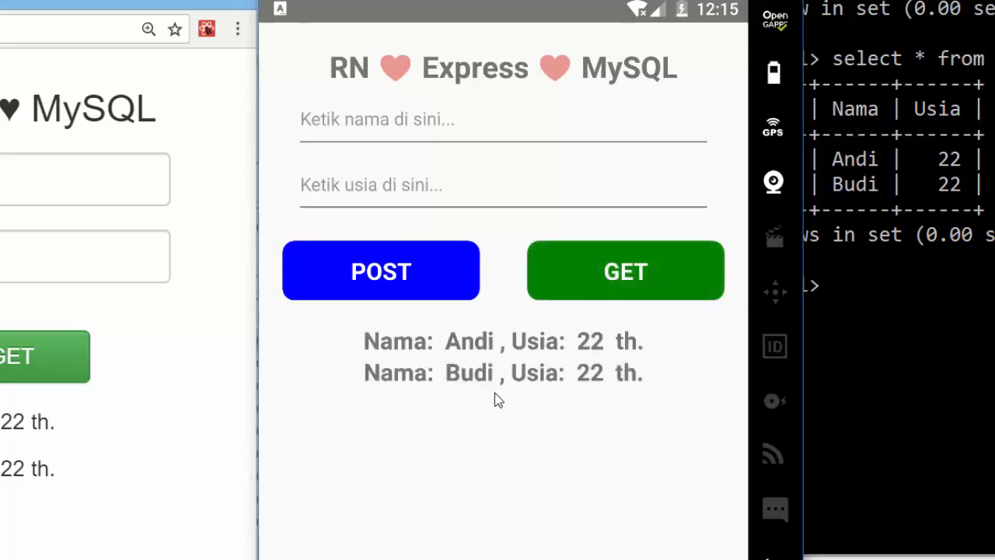
pyautogui.moveTo(482, 393)
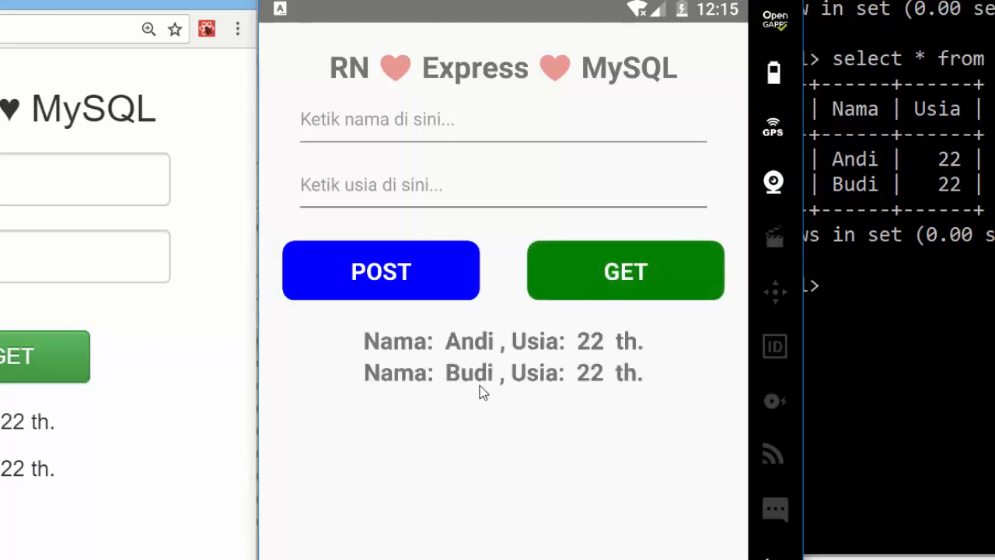
pyautogui.moveTo(614, 390)
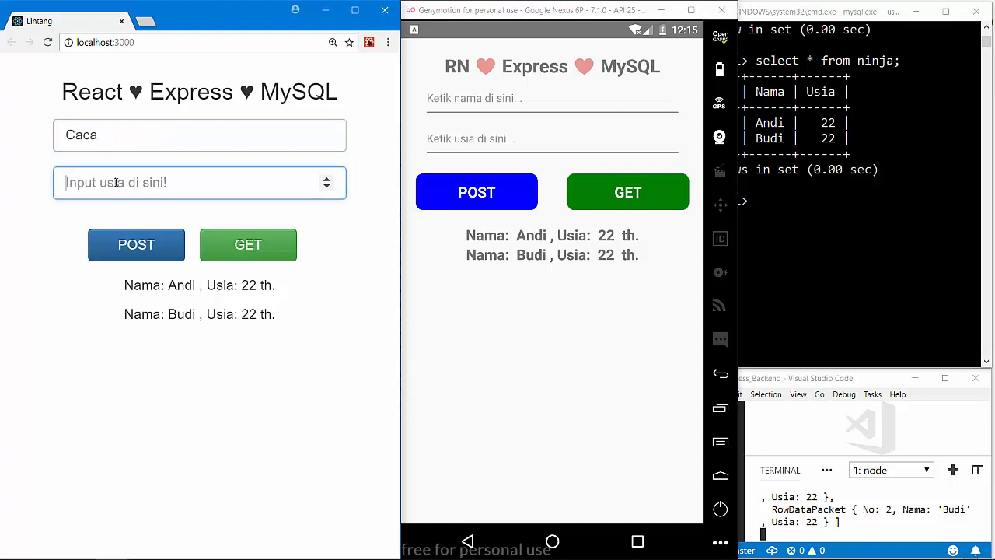
# Post Caca aged 27 from the web app and refresh the web and mobile lists.
pyautogui.write('27')
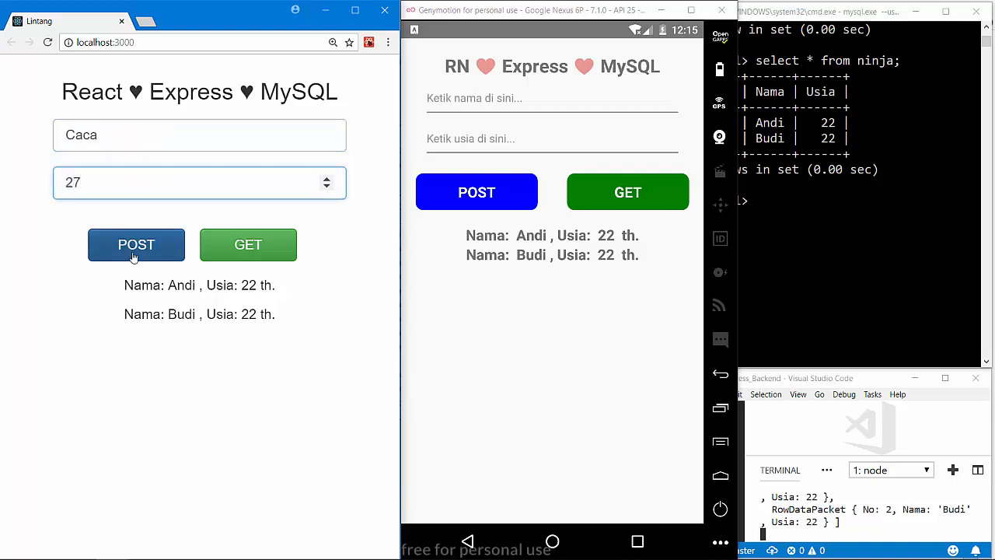
pyautogui.click(136, 244)
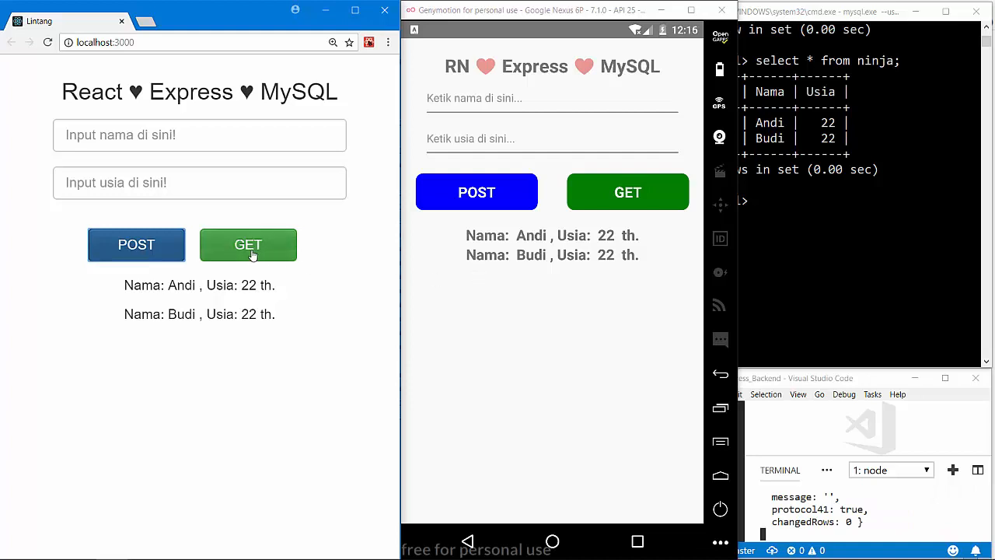
pyautogui.click(248, 244)
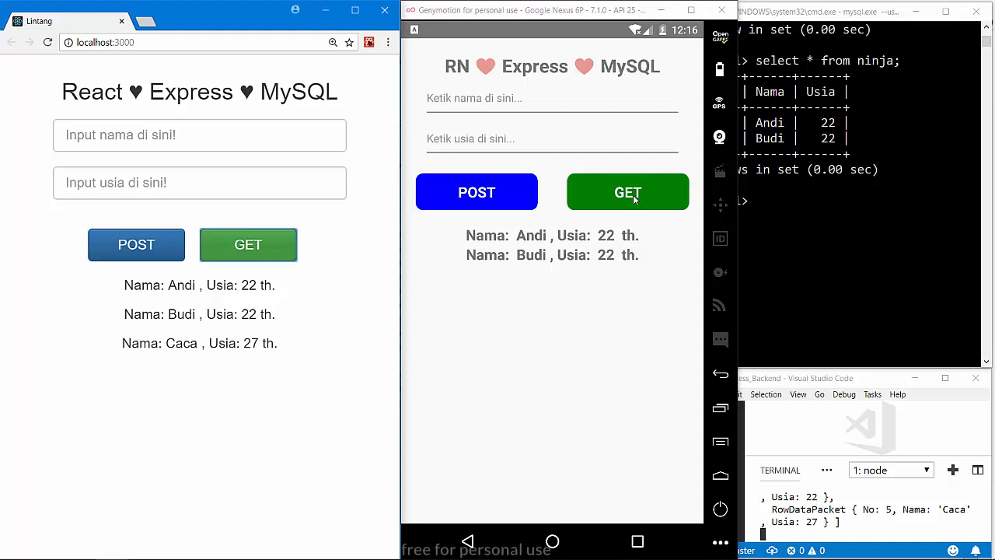
pyautogui.click(627, 192)
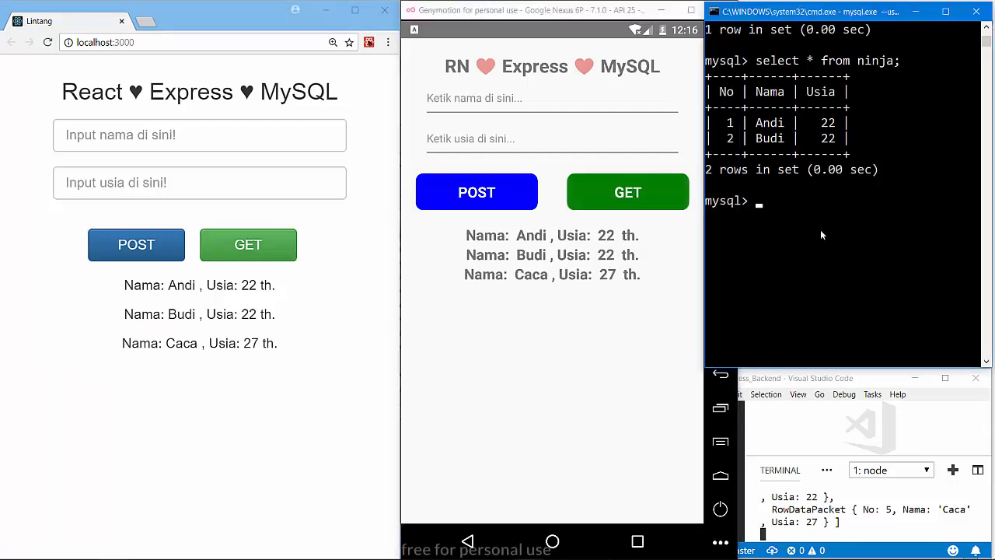
# Re-run select * from ninja, returning three rows including Caca (No 5, 27).
pyautogui.write('select * from ninja;')
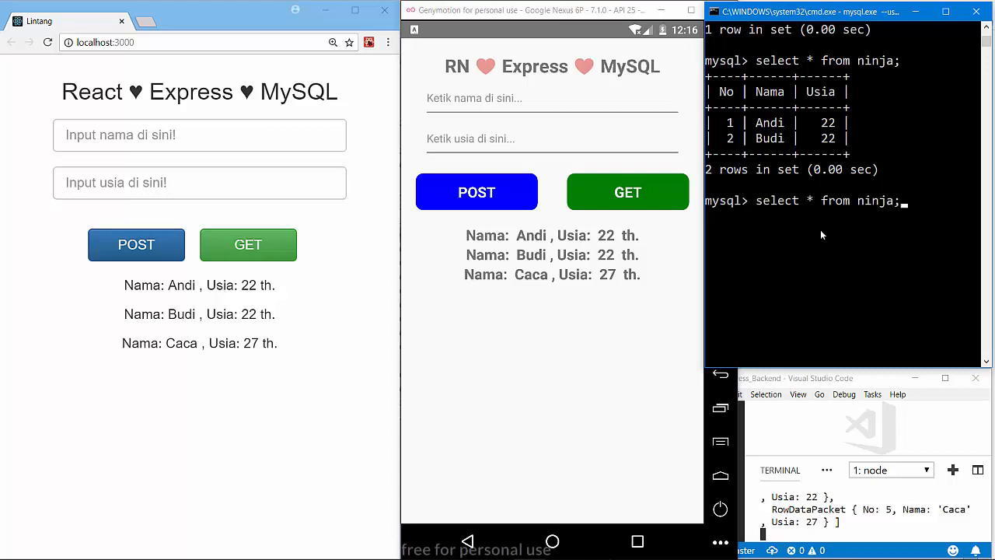
pyautogui.press('Return')
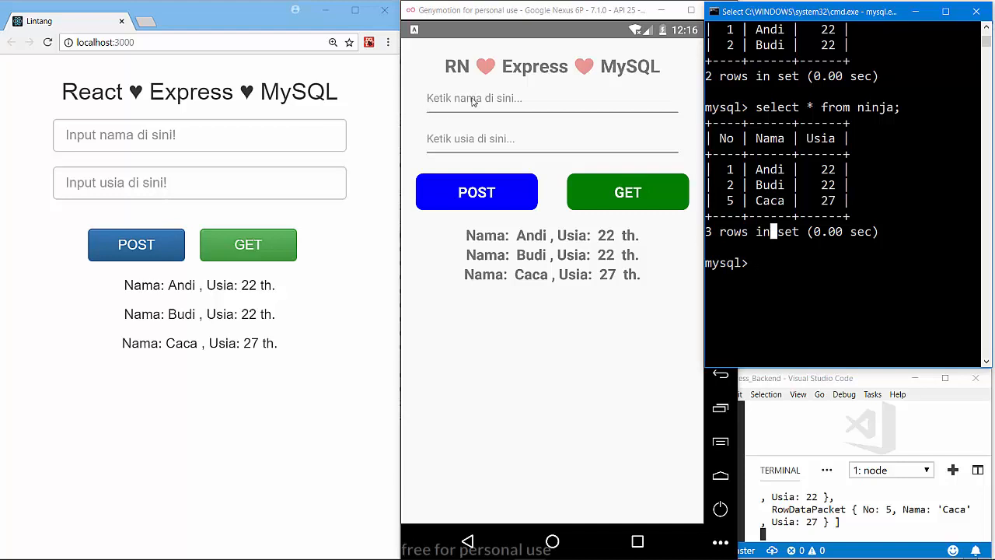
# Enter the name Dendy with age 21 in the mobile app and post it.
pyautogui.click(551, 98)
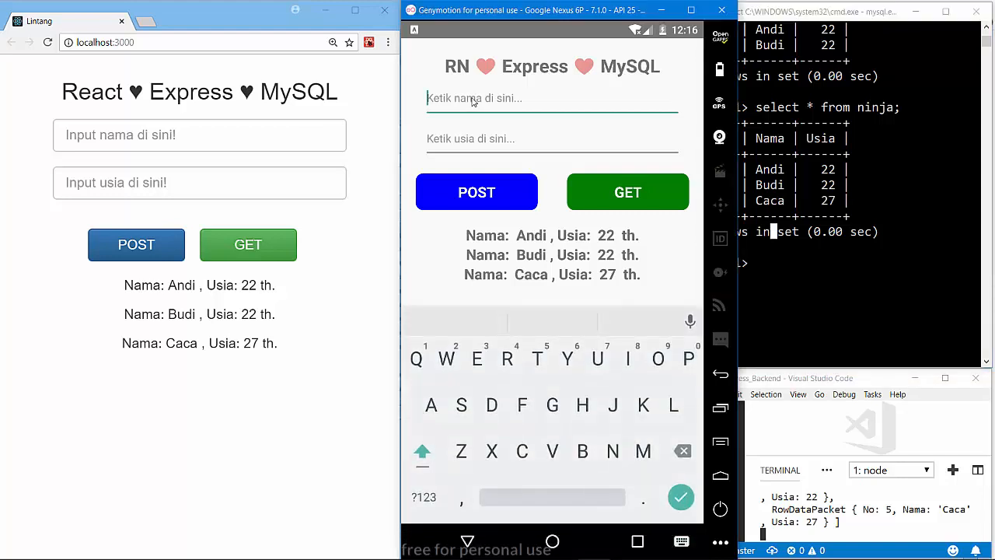
pyautogui.moveTo(513, 208)
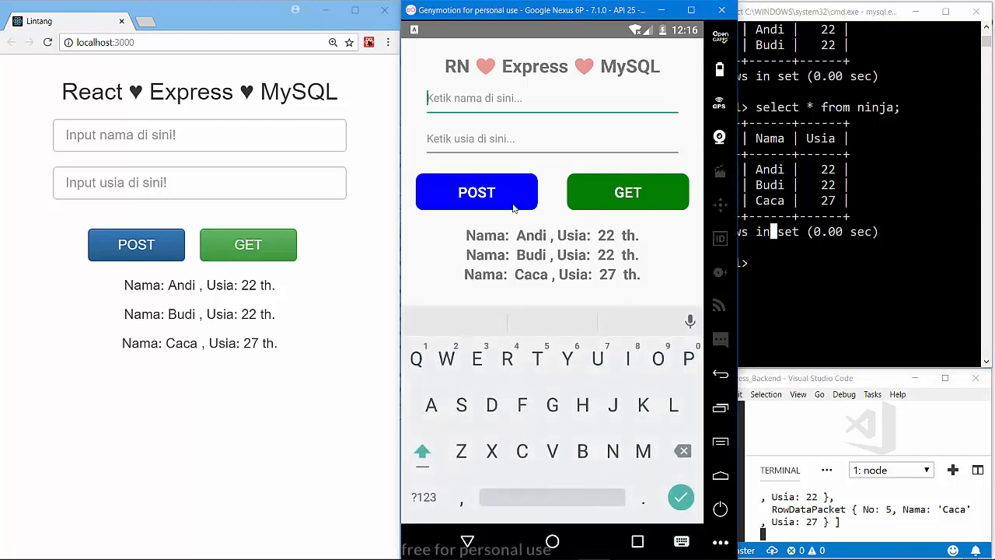
pyautogui.write('De')
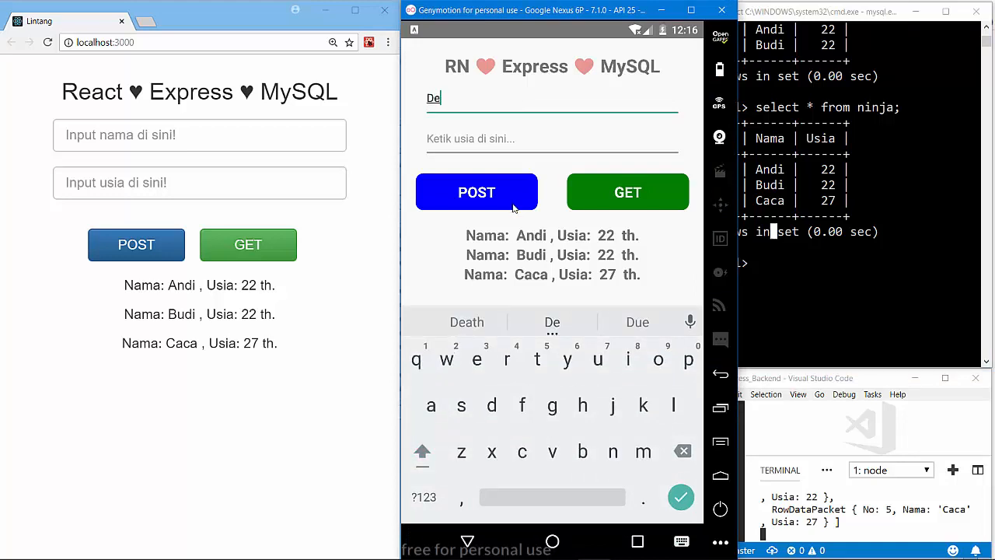
pyautogui.write('ndy')
pyautogui.click(552, 140)
pyautogui.write('21')
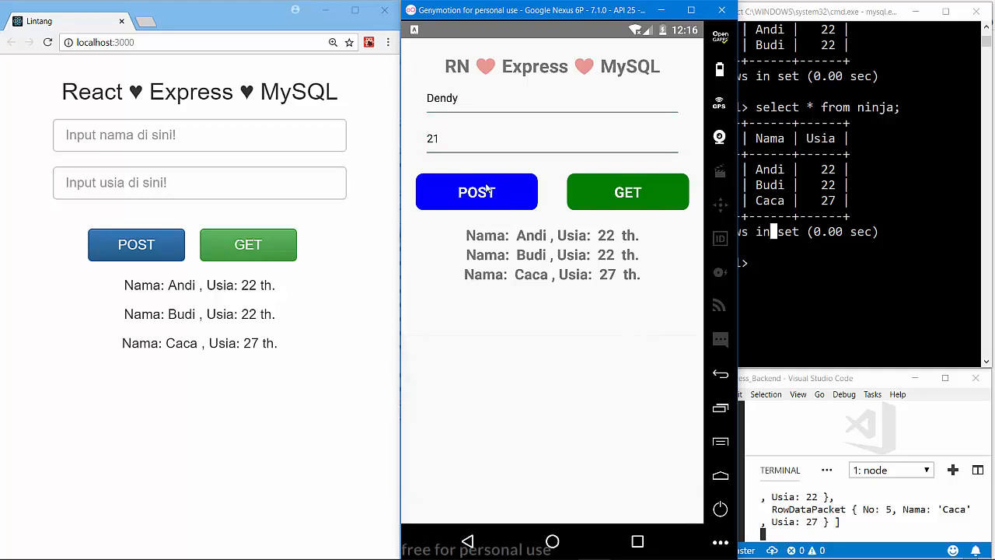
pyautogui.click(476, 192)
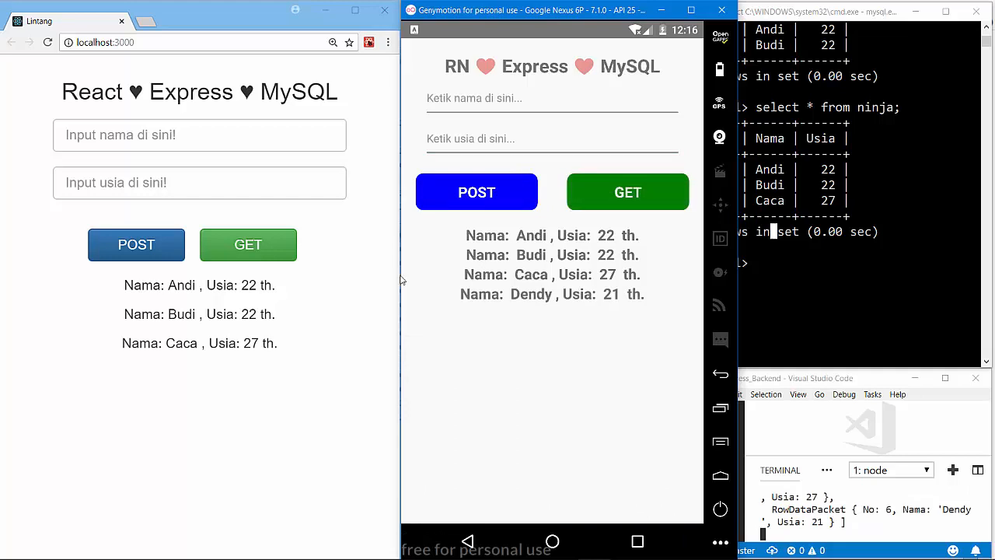
# Refresh the web app's ninja list and reload the page so Dendy appears.
pyautogui.click(248, 244)
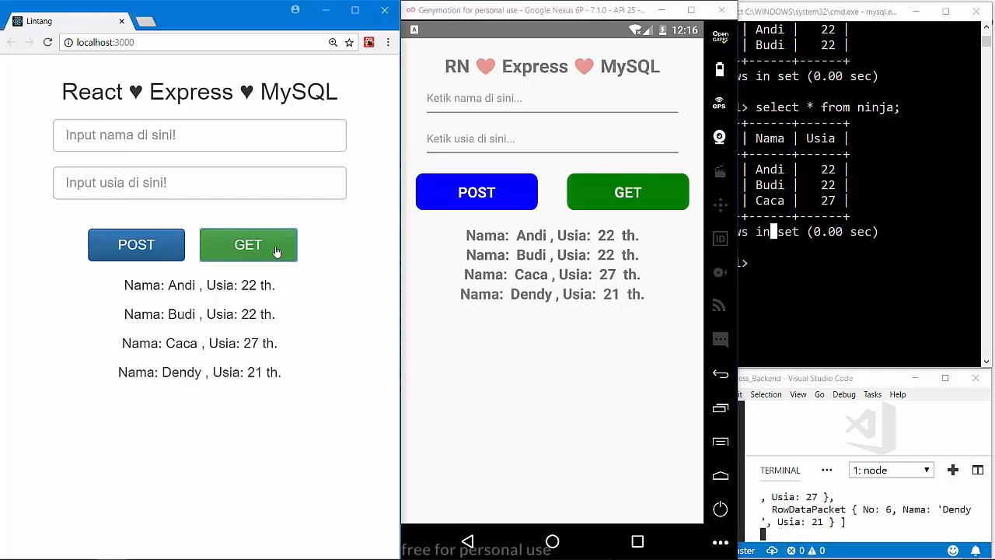
pyautogui.moveTo(867, 258)
pyautogui.write('select * from ninja;')
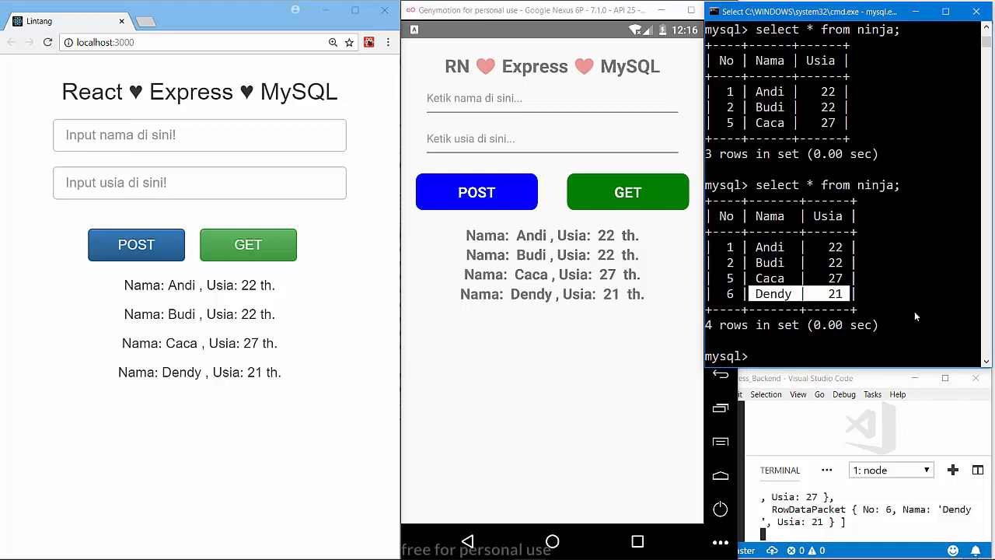
pyautogui.moveTo(371, 193)
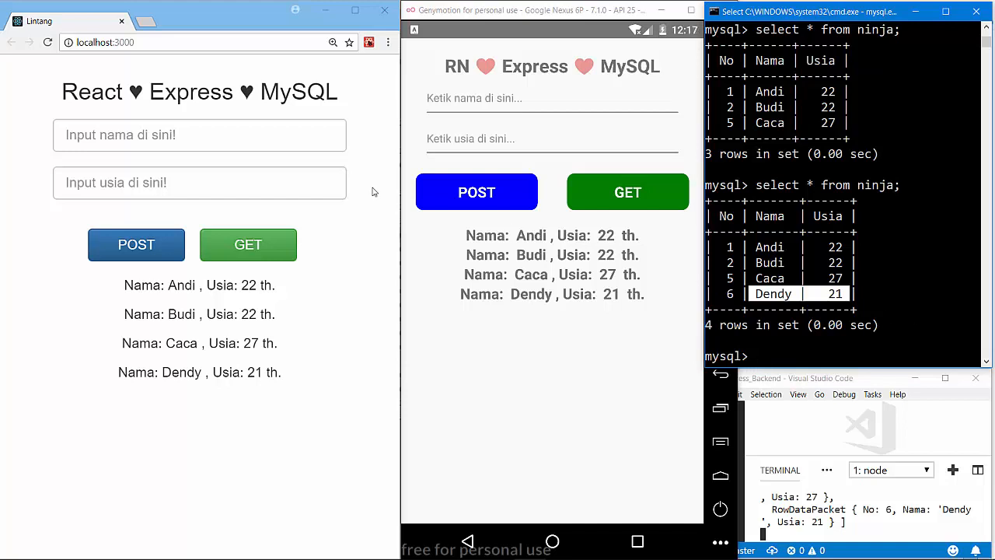
pyautogui.click(47, 42)
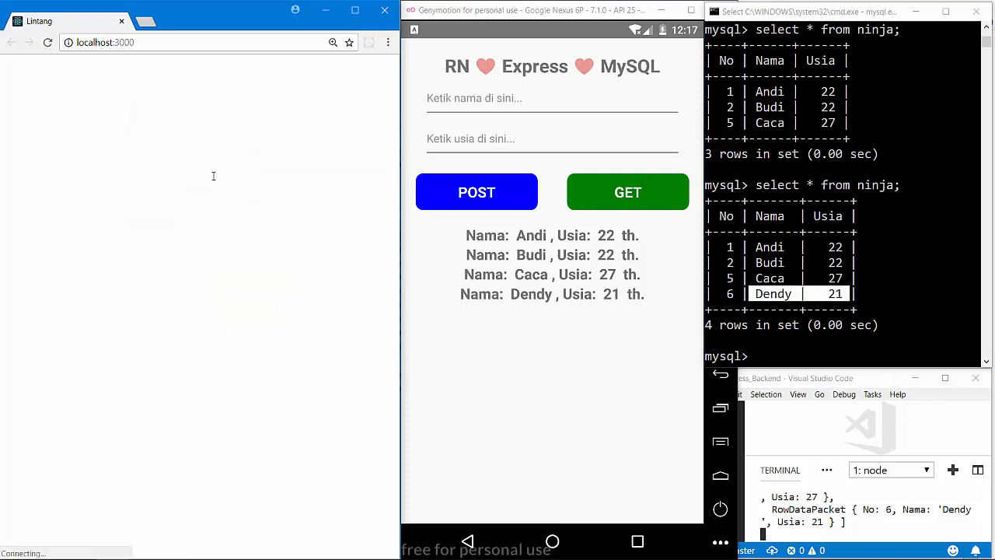